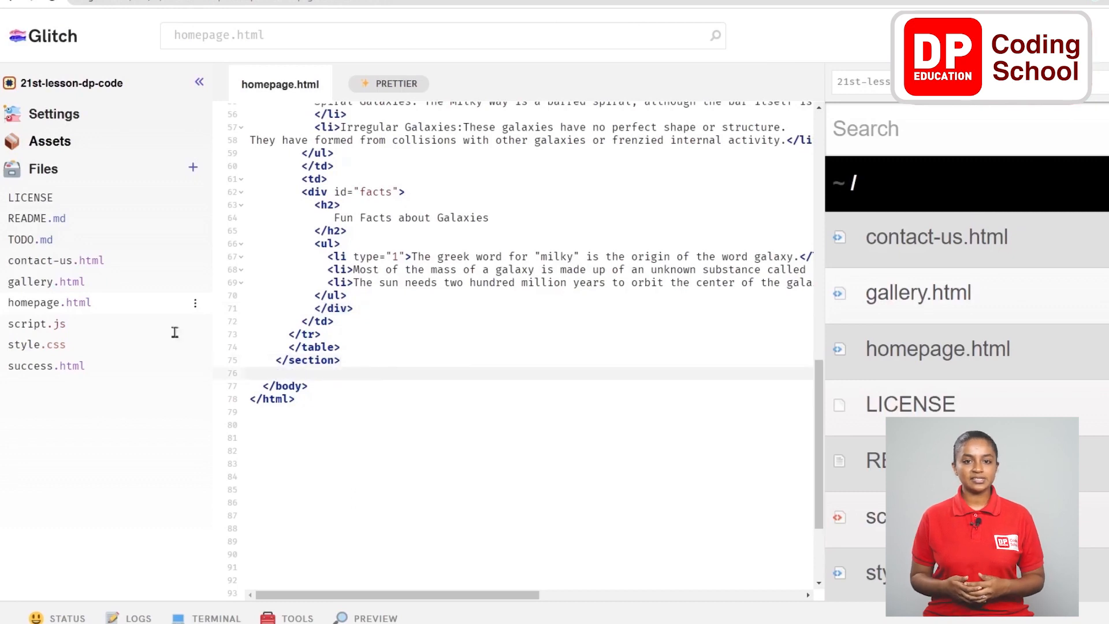
mouse_move(291, 375)
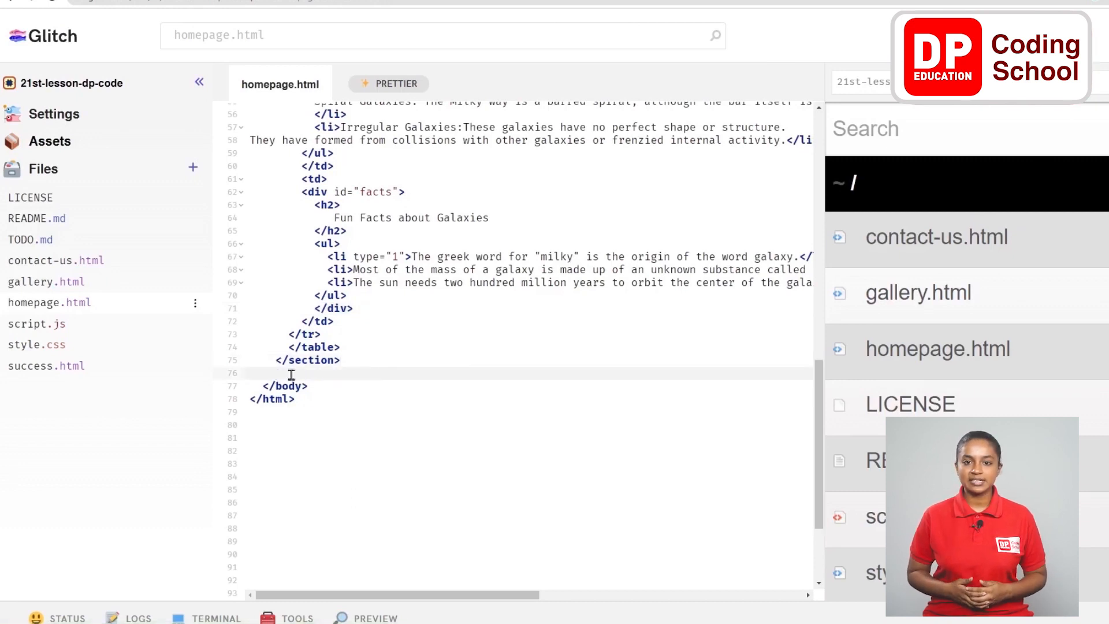
- Add <section id="footer"></section> before </body> with its closing tag on its own line
text(<sec)
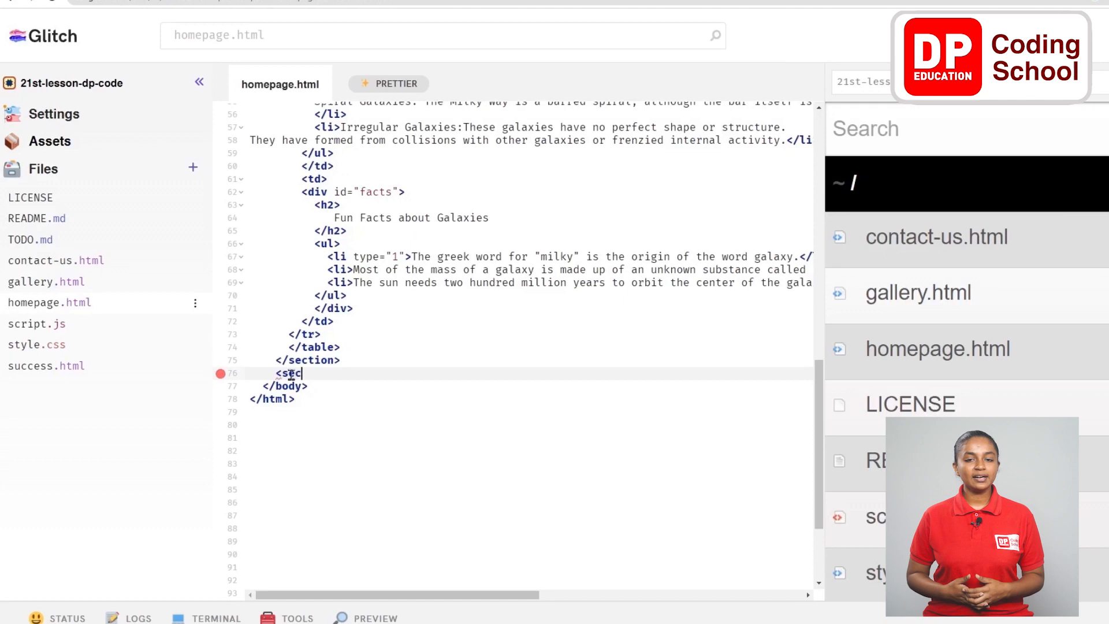
text(tion></section>)
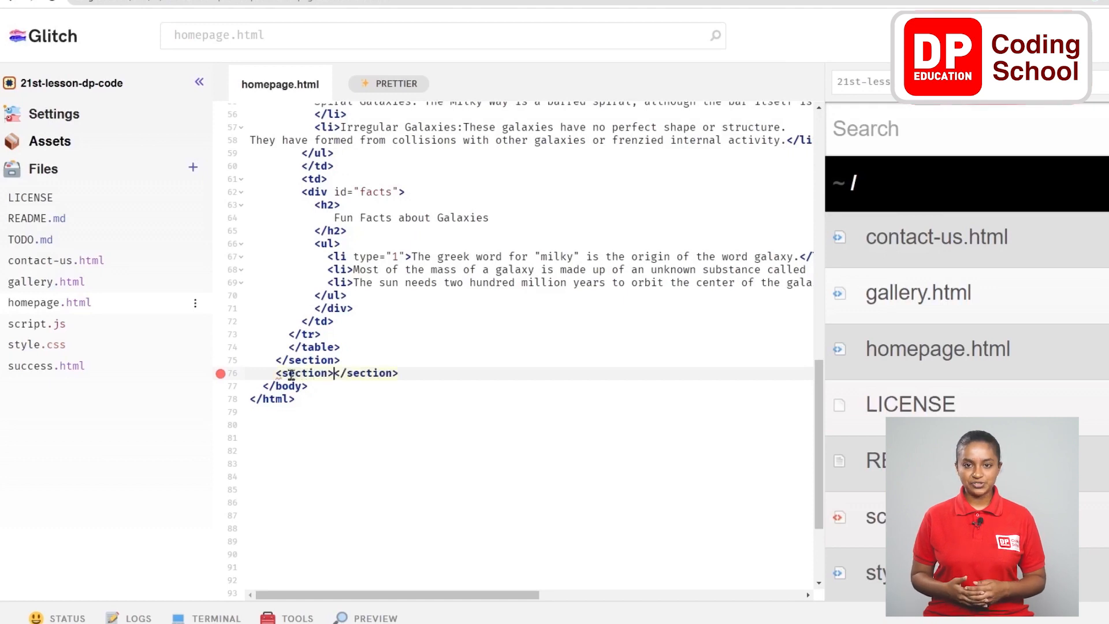
text(id)
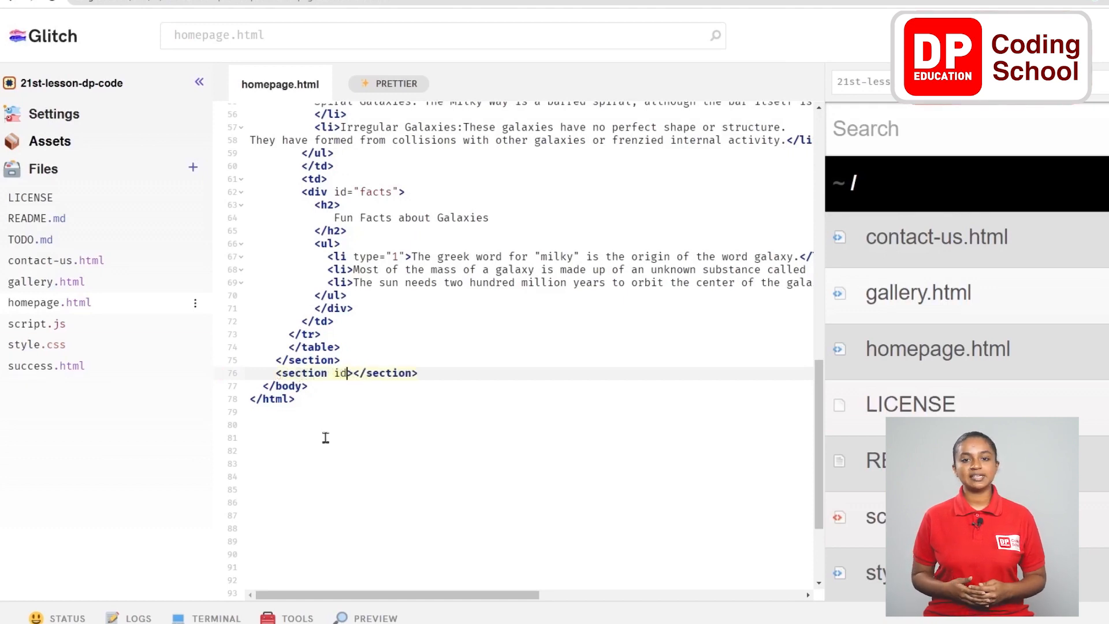
text(=")
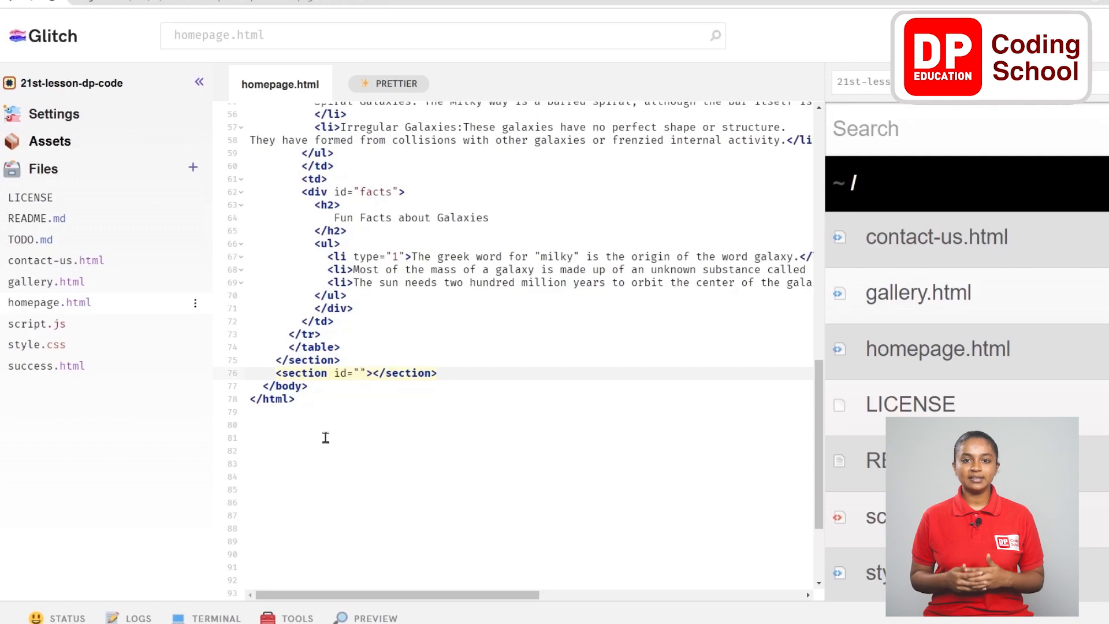
text(footer)
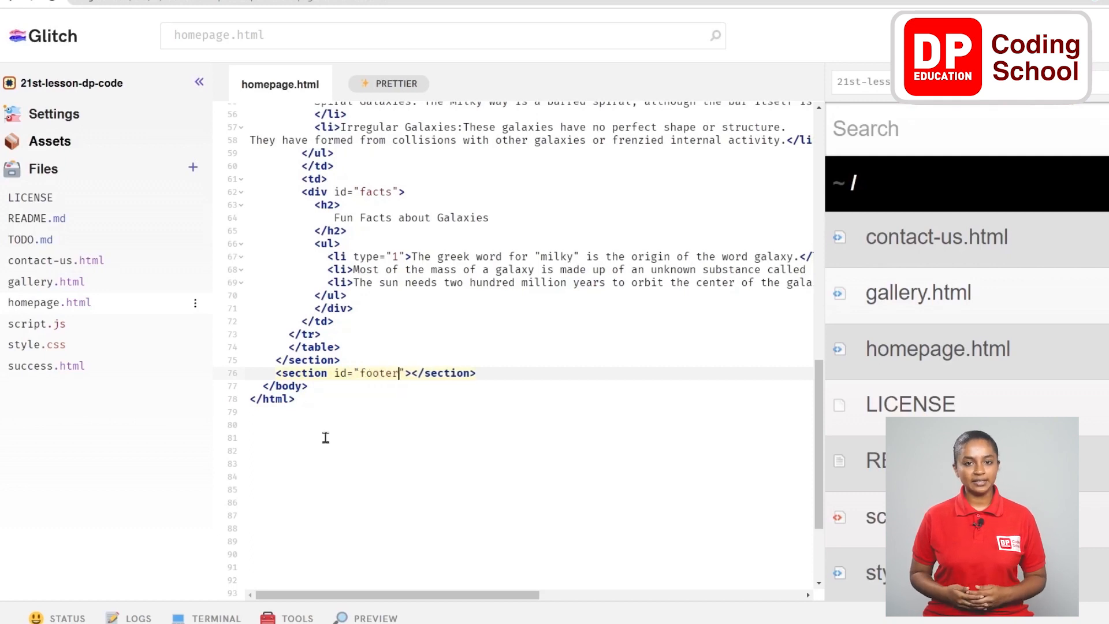
mouse_move(542, 394)
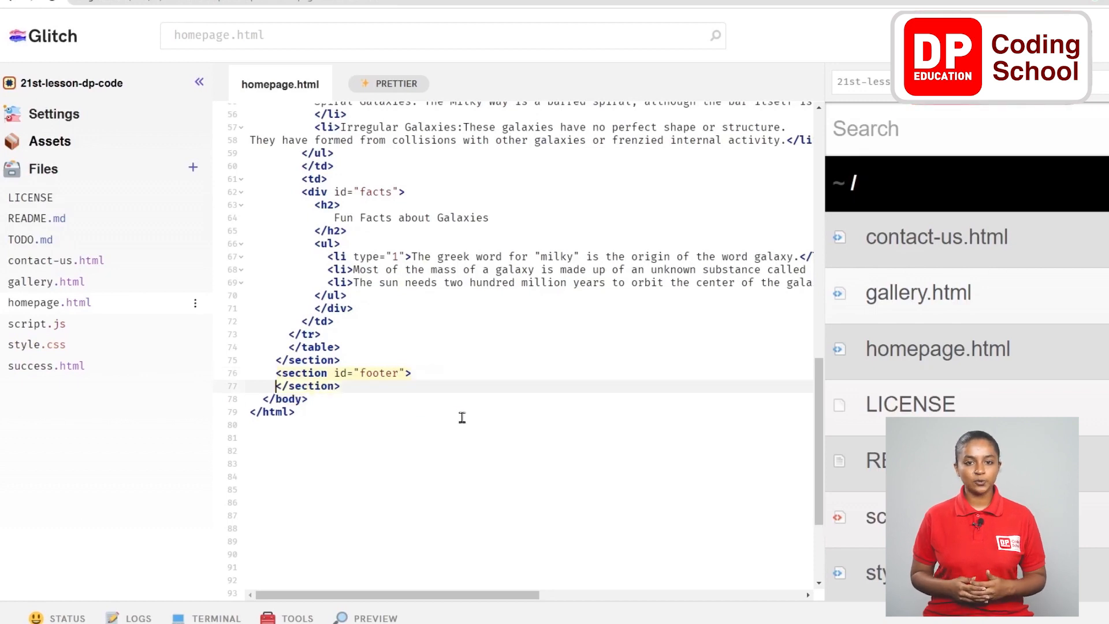
key(Enter)
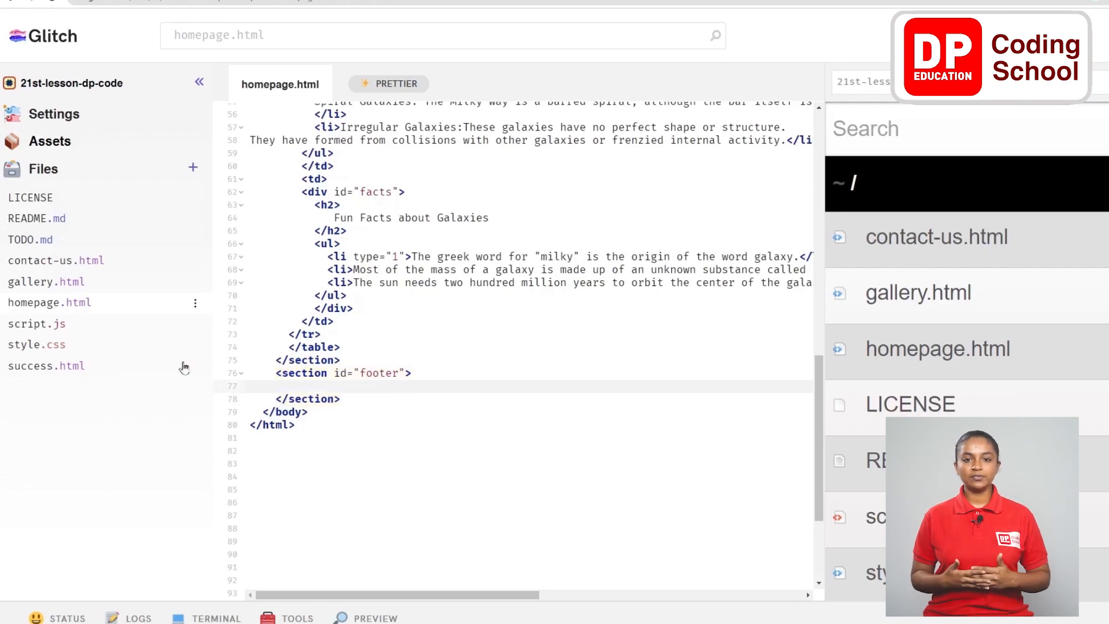
- Write credits: inside the footer, then an empty <a></a> link on the next line
text(cre)
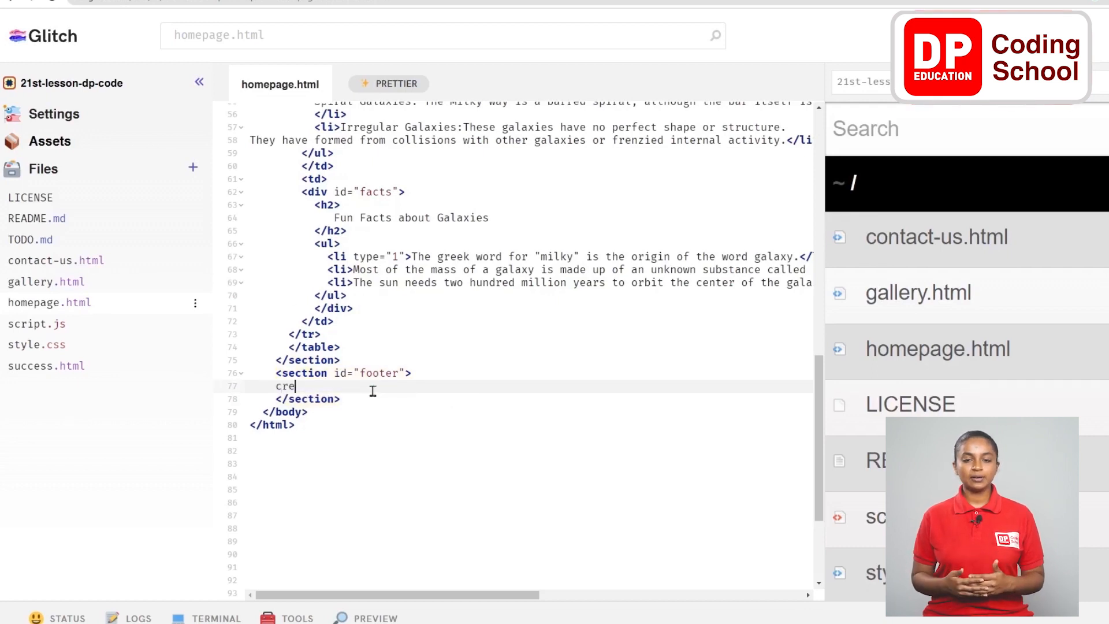
text(dits)
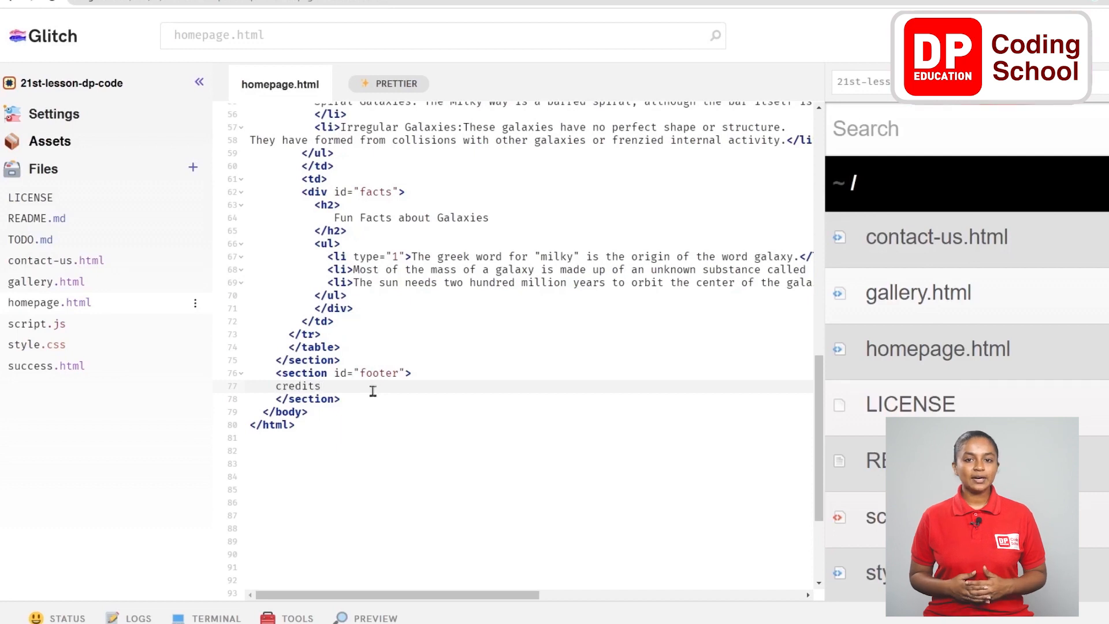
text(:)
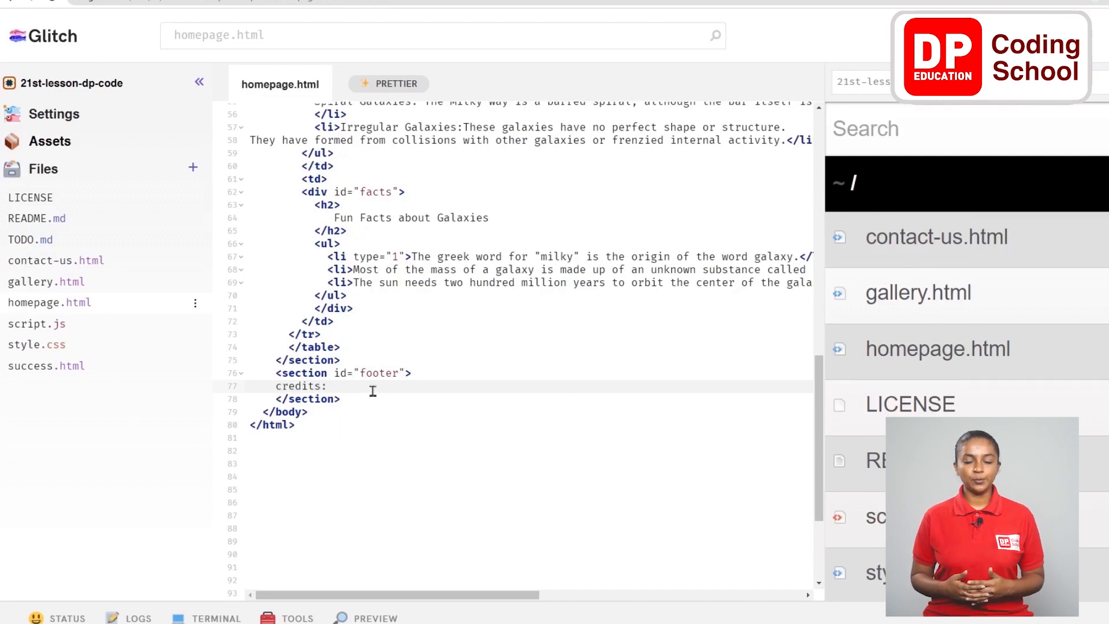
key(enter)
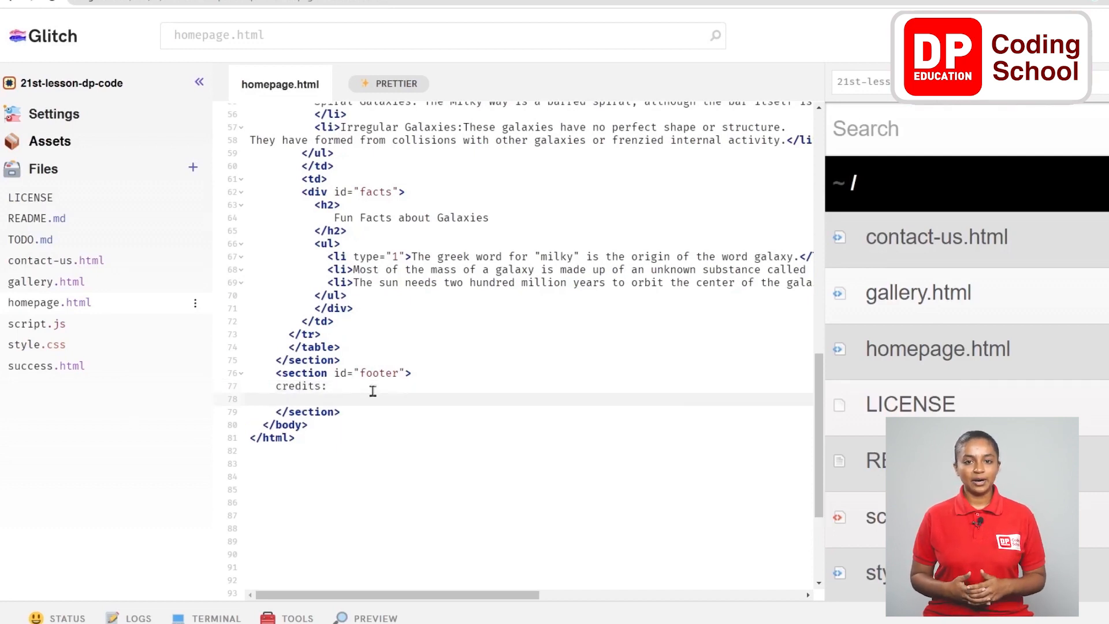
text(<a></a>)
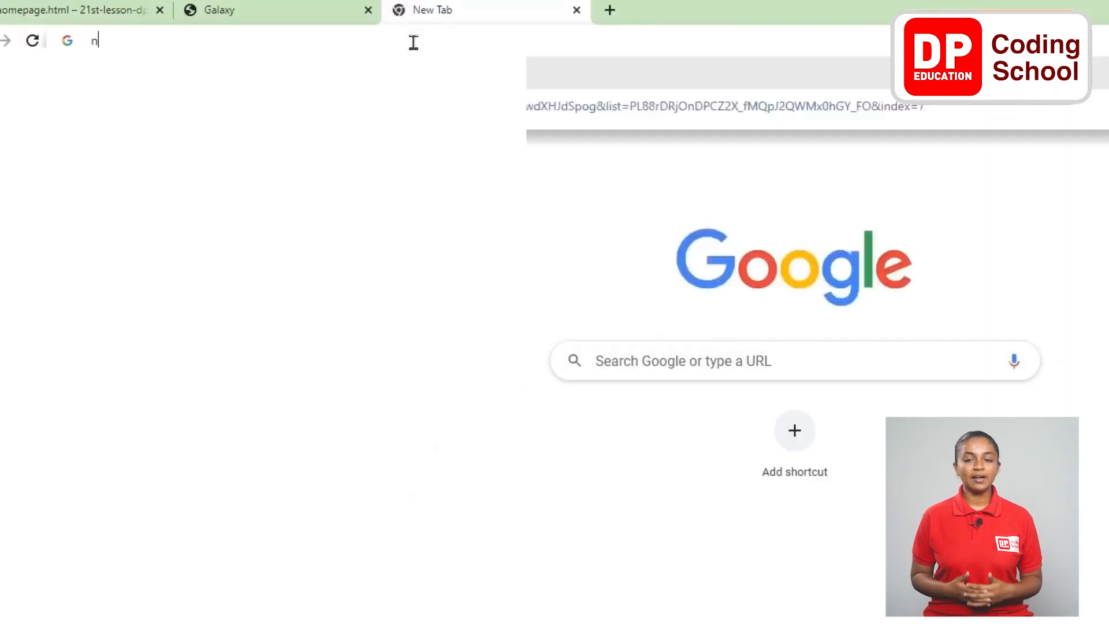
- Load nasa.gov in a new Chrome tab
text(asa.gov)
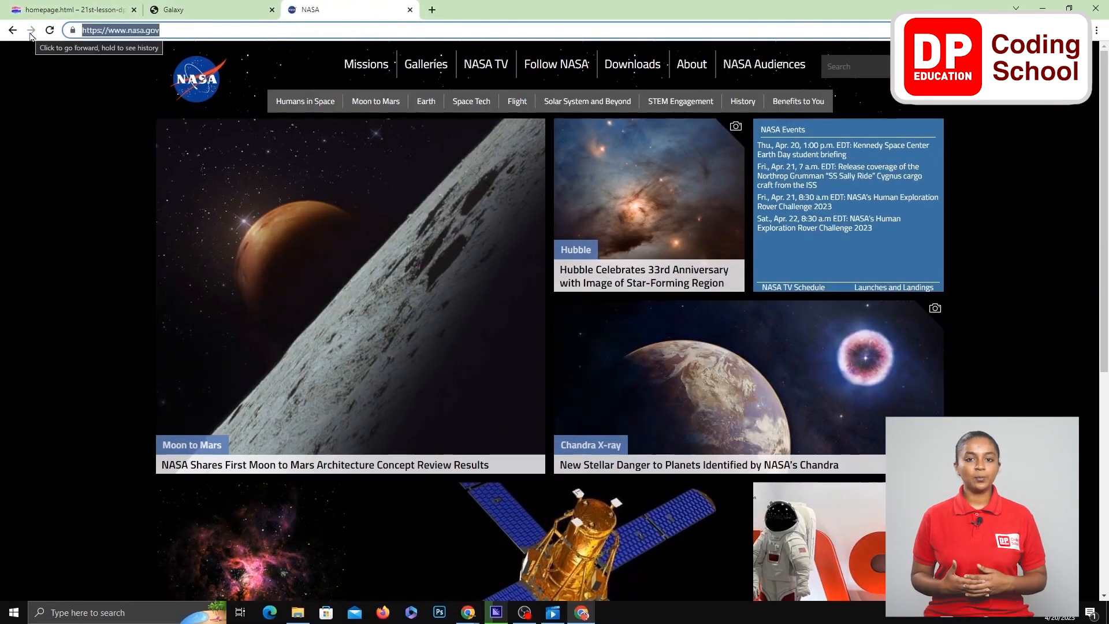
click(67, 10)
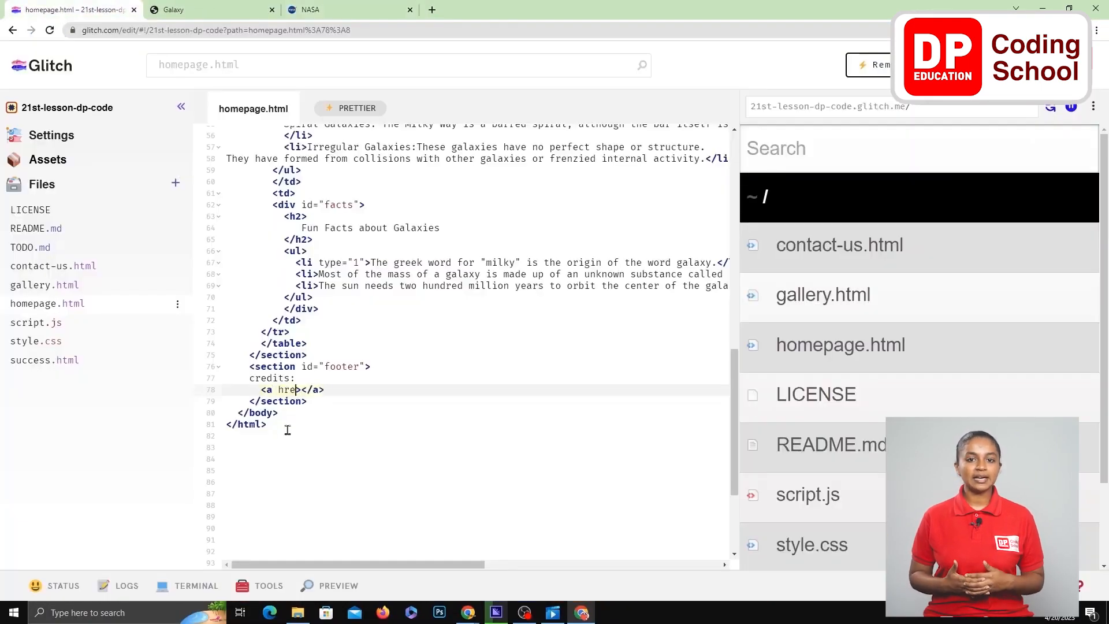
text(f="[]")
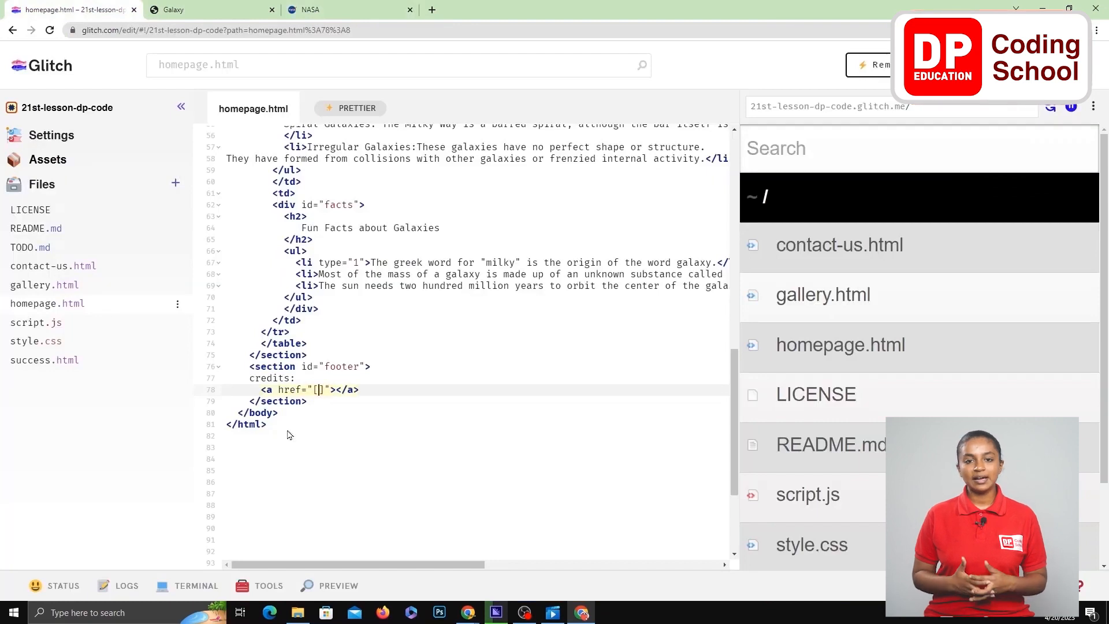
text(https://www.nasa.gov/)
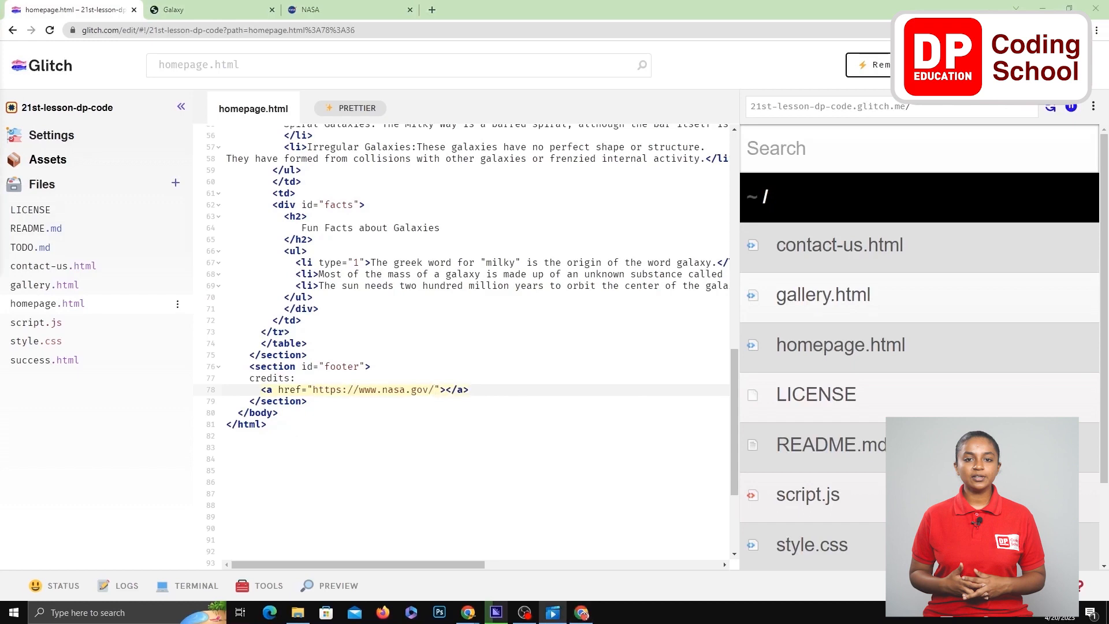
text(na)
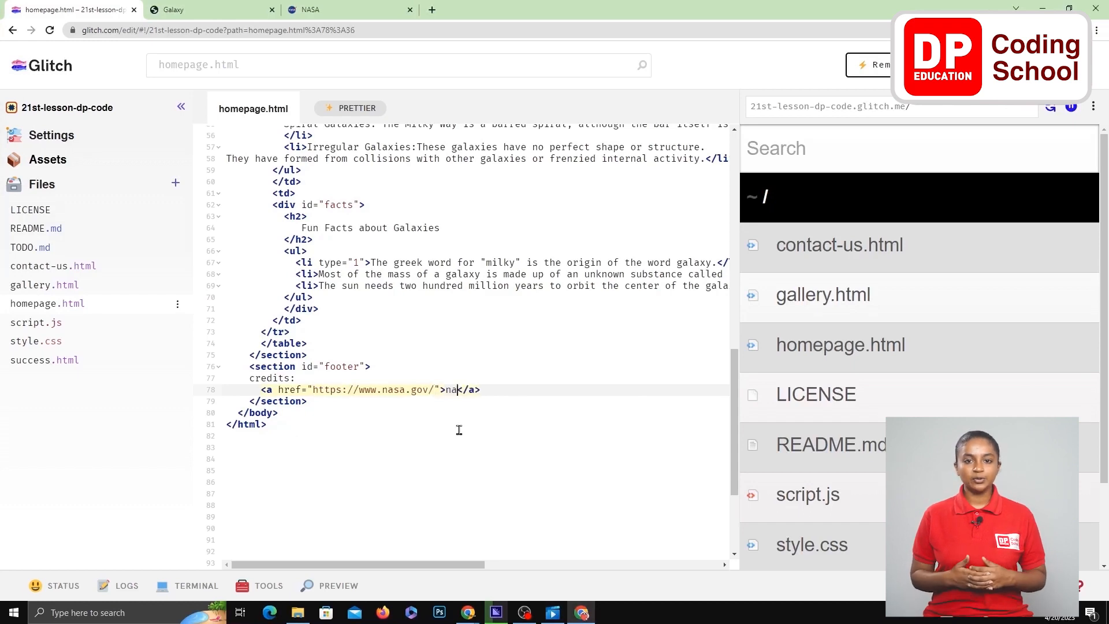
text(sa.)
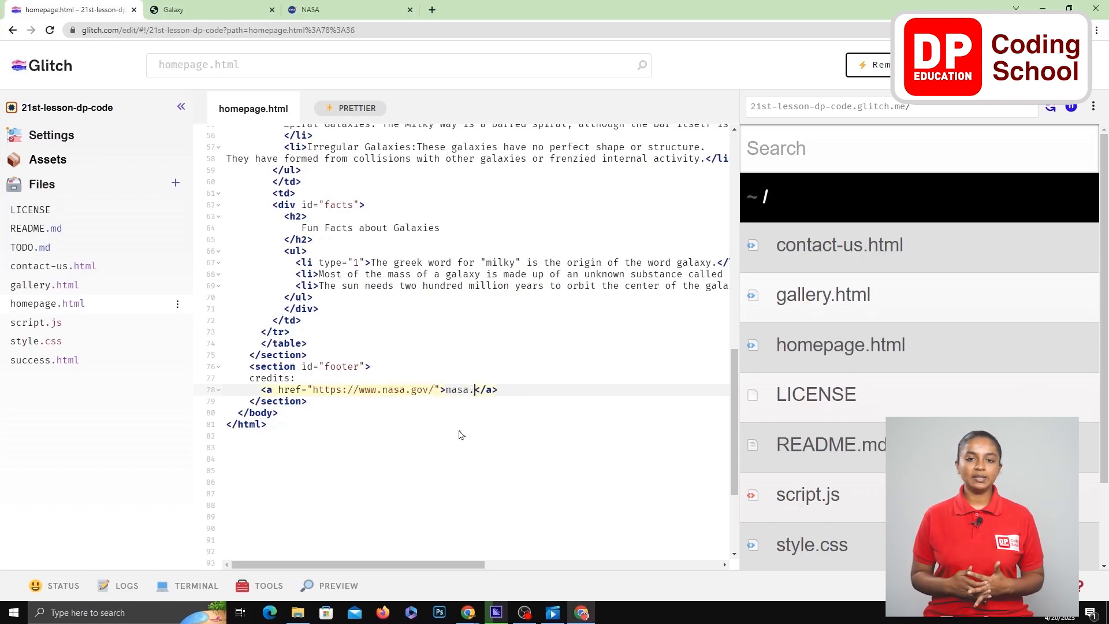
text(gov)
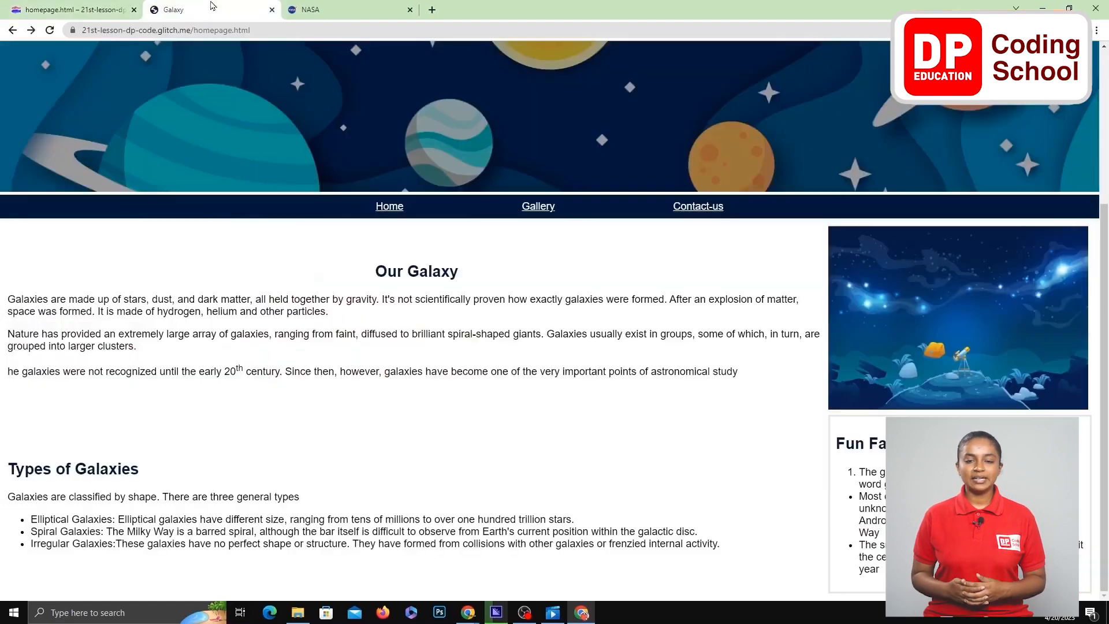
- Check the live page's credits: nasa.gov footer and follow its link to the NASA site
click(49, 30)
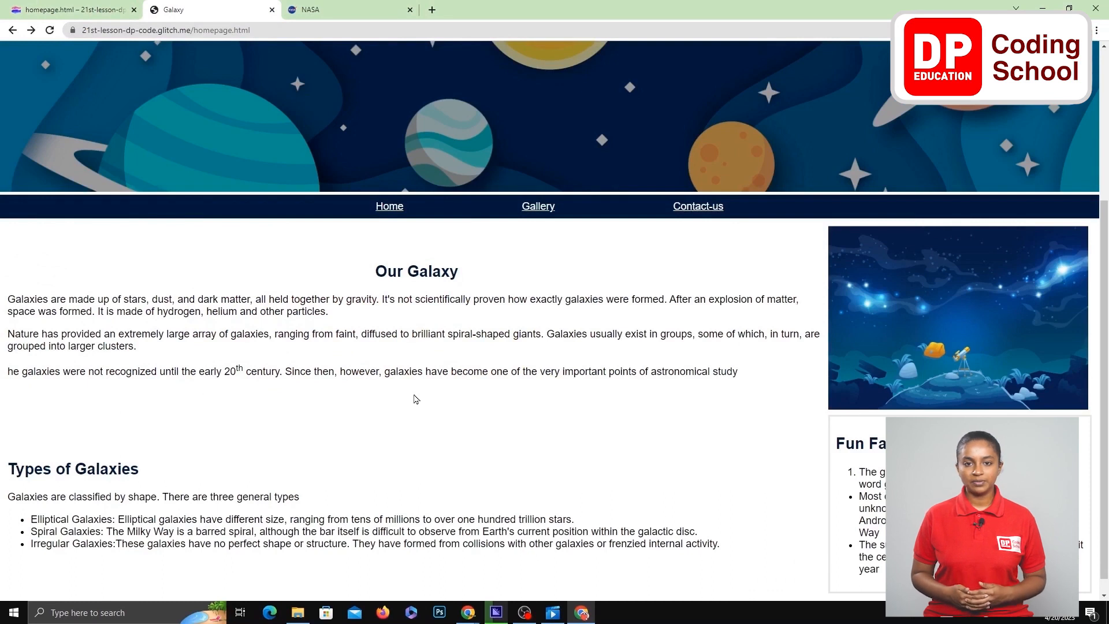
scroll(down, 3)
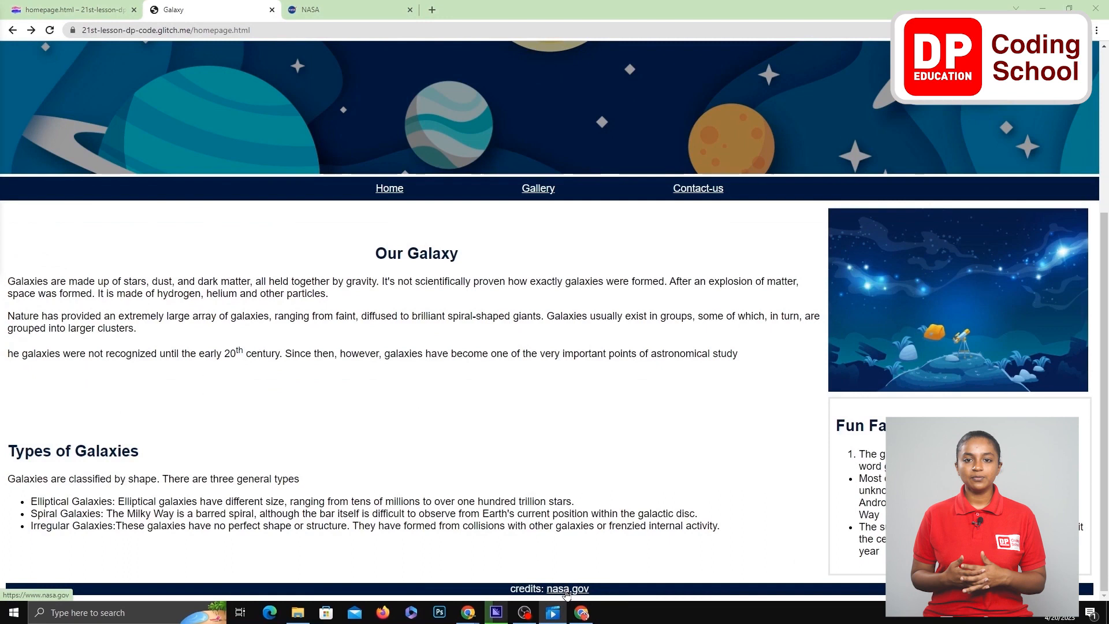
click(566, 588)
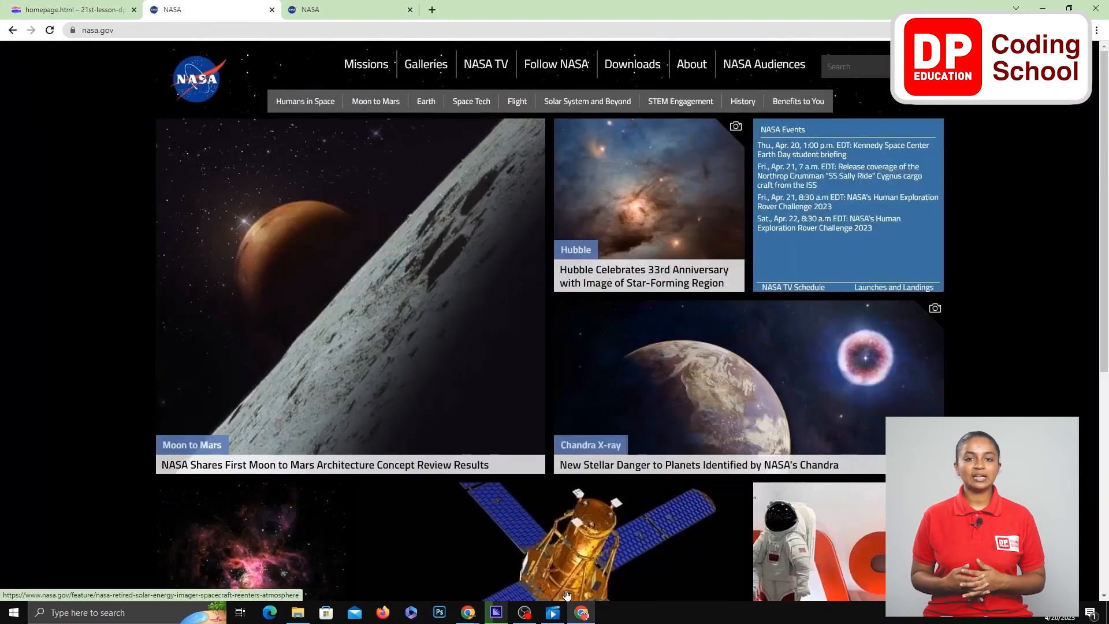
scroll(down, 3)
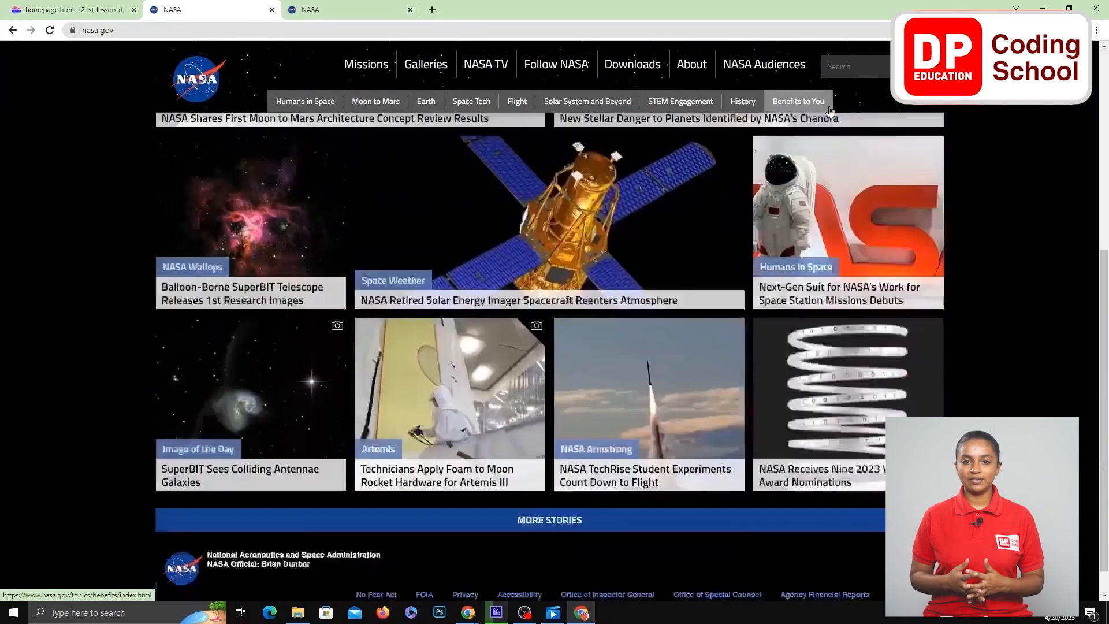